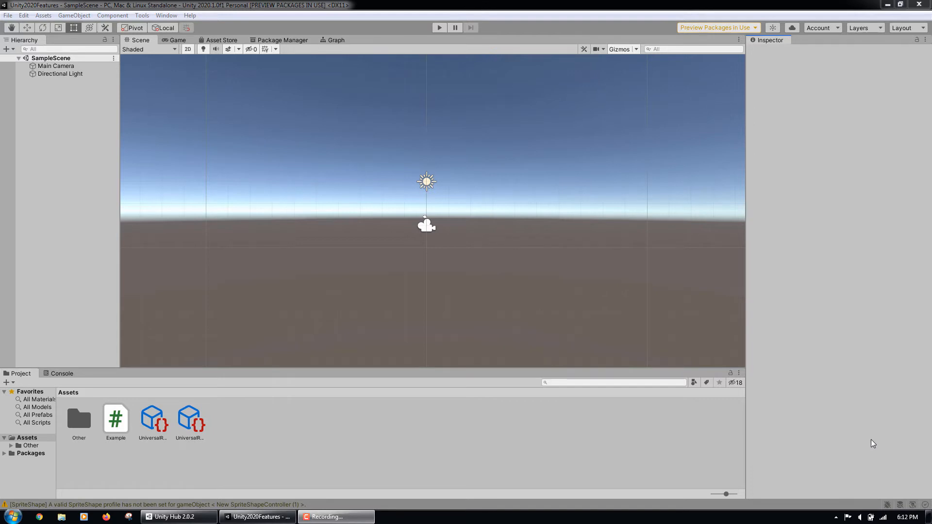
{"action": "mouse_move", "coordinate": [491, 268]}
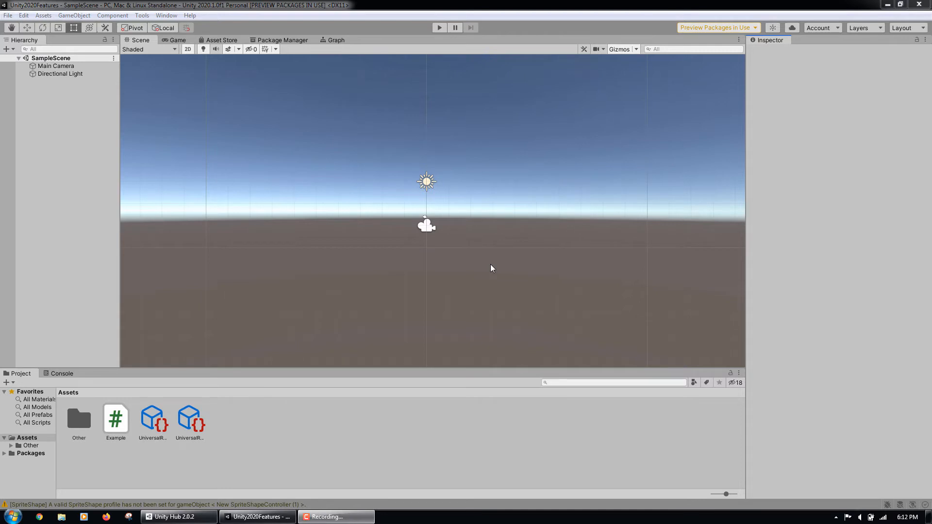
{"action": "mouse_move", "coordinate": [327, 128]}
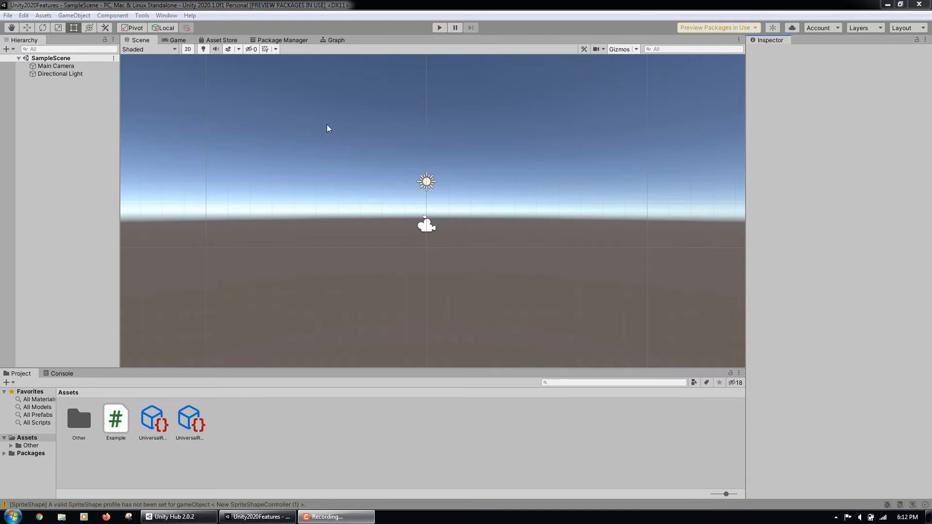
{"action": "mouse_move", "coordinate": [273, 71]}
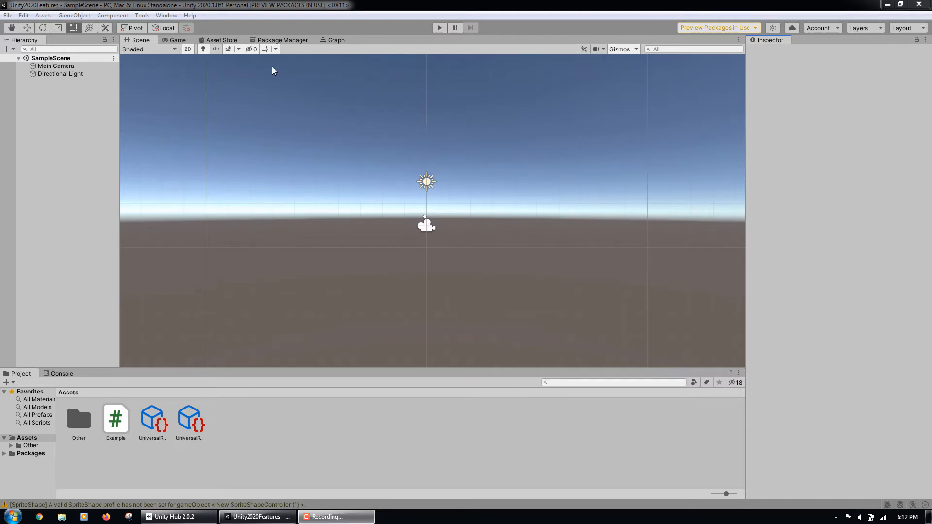
{"action": "mouse_move", "coordinate": [283, 58]}
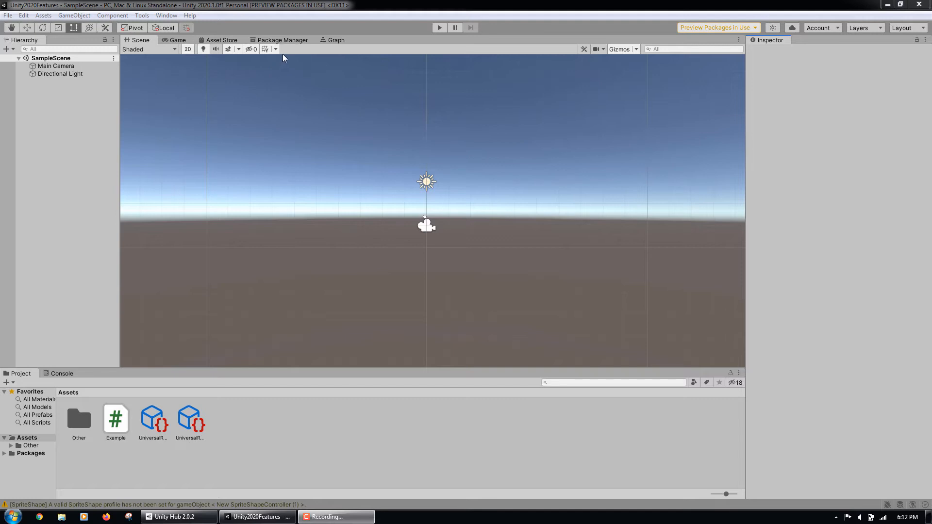
{"action": "mouse_move", "coordinate": [291, 49]}
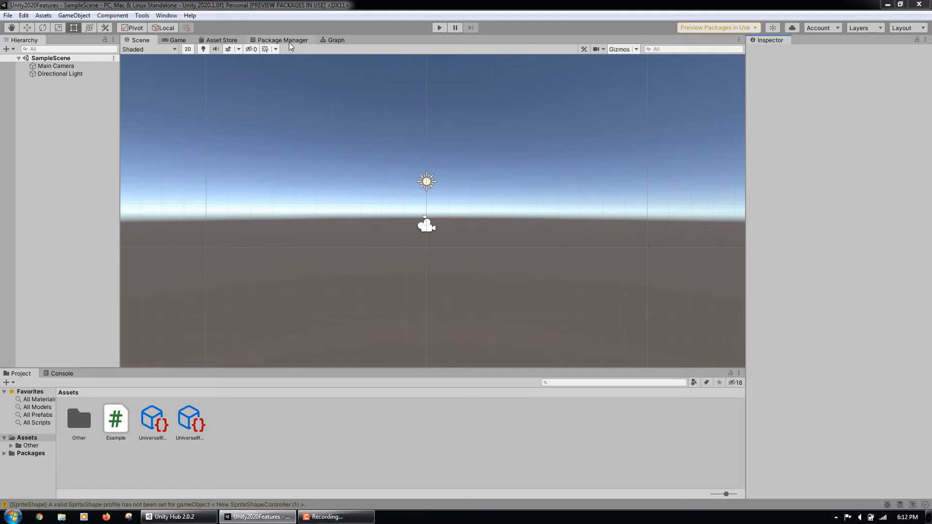
Show the Package Manager registry list and reveal its advanced settings menu
{"action": "left_click", "coordinate": [282, 40]}
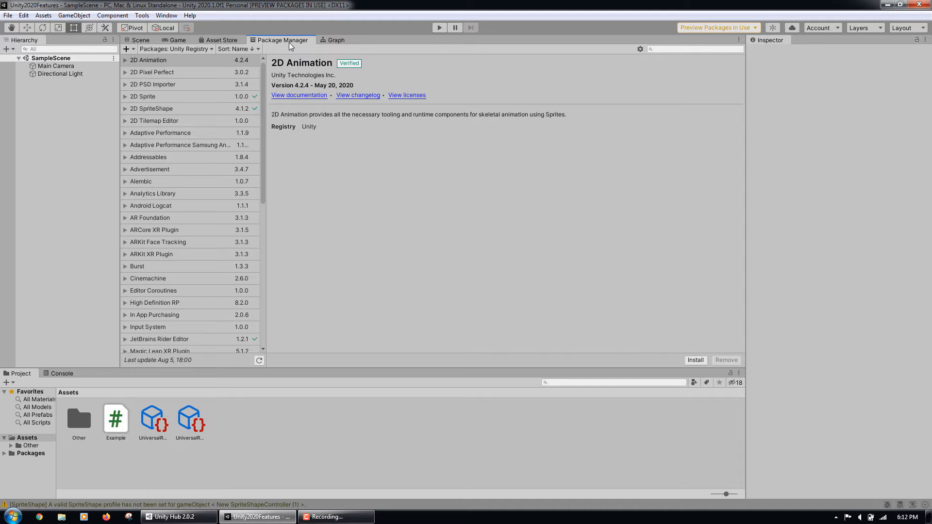
{"action": "mouse_move", "coordinate": [602, 61]}
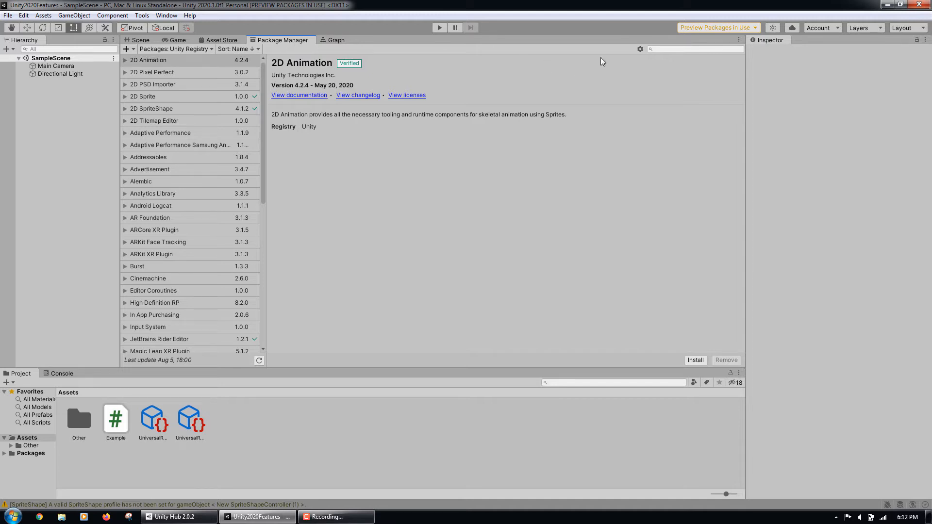
{"action": "left_click", "coordinate": [641, 49]}
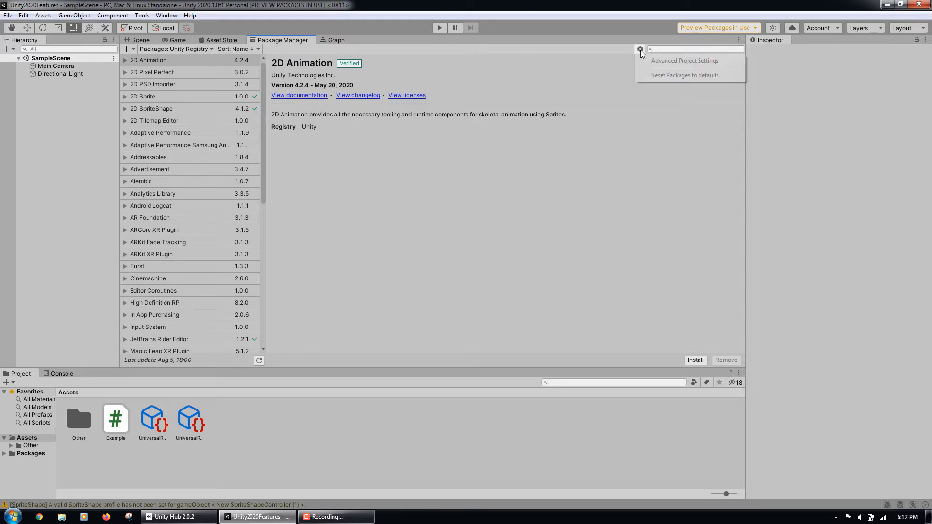
Turn on Enable Preview Packages in Advanced Project Settings and accept the warning
{"action": "left_click", "coordinate": [684, 60]}
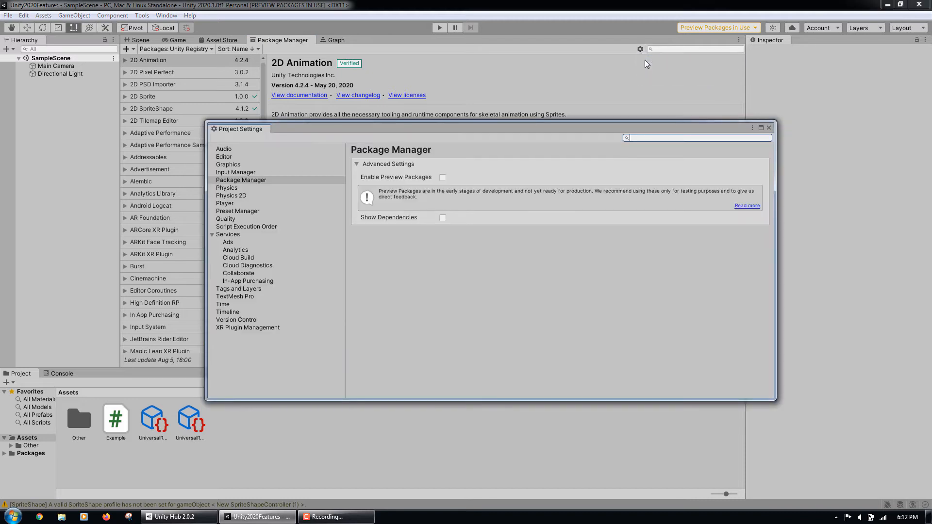
{"action": "mouse_move", "coordinate": [461, 168]}
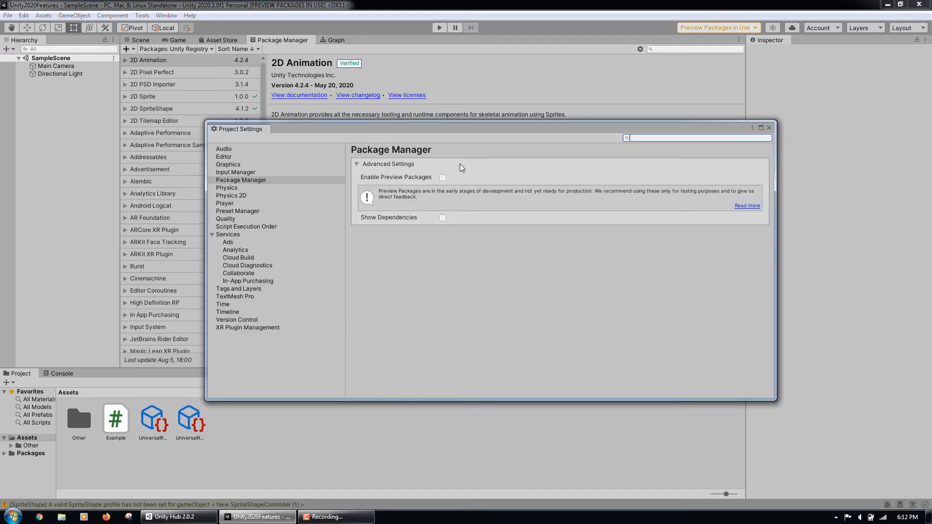
{"action": "left_click", "coordinate": [442, 177]}
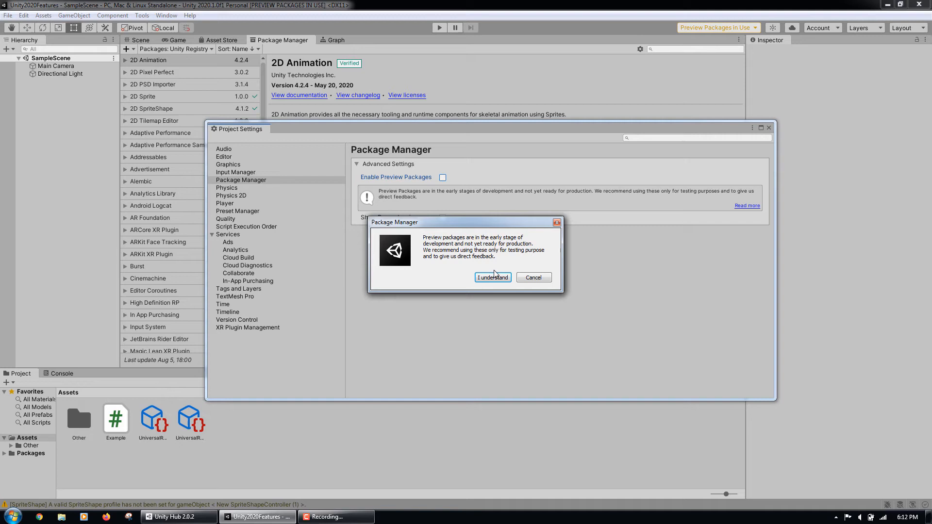
{"action": "left_click", "coordinate": [492, 277]}
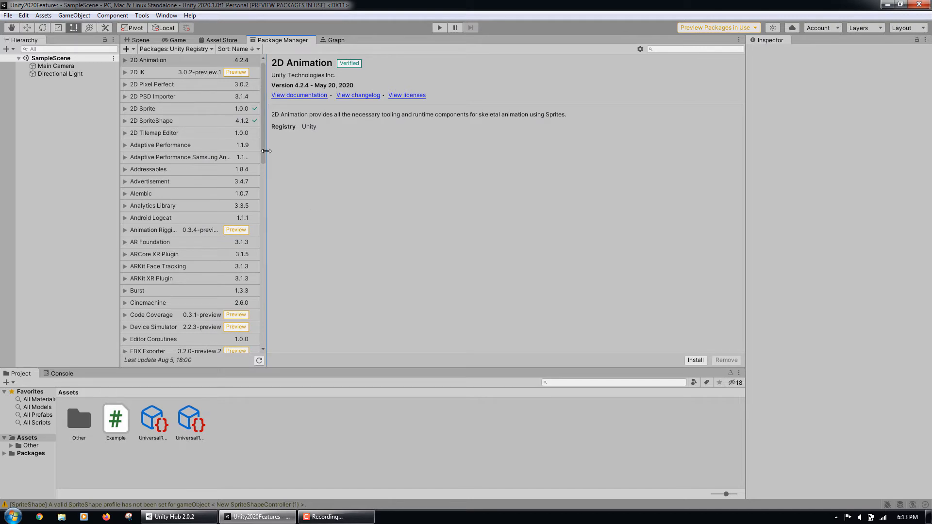
Install Device Simulator, open the Simulator window and show its device list
{"action": "left_click", "coordinate": [153, 227]}
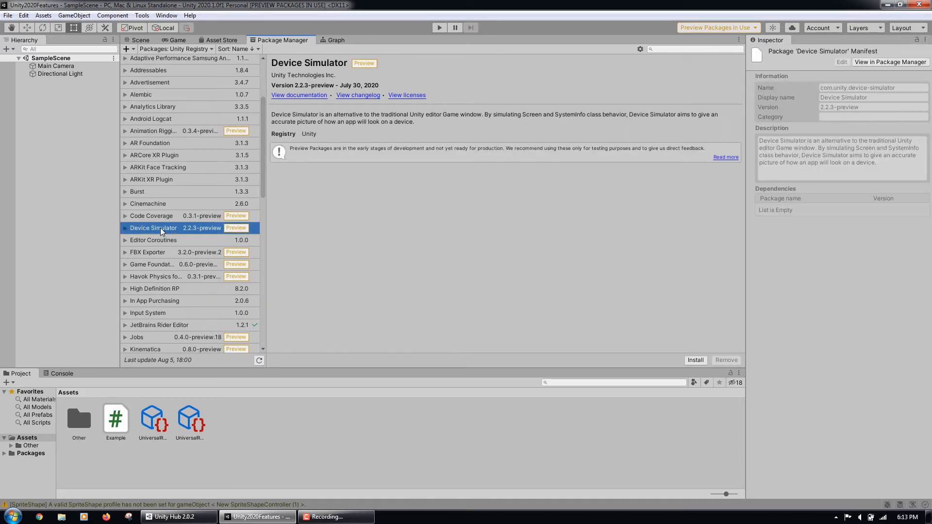
{"action": "left_click", "coordinate": [695, 360]}
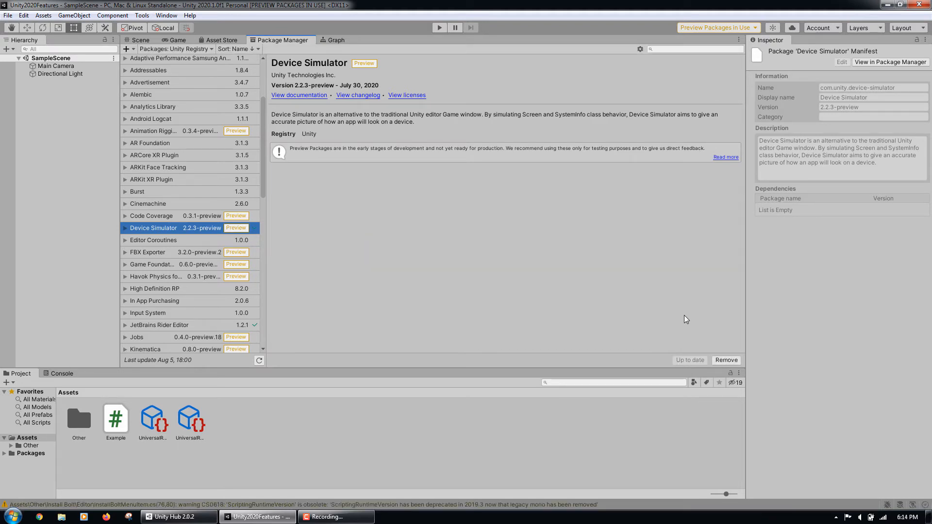
{"action": "left_click", "coordinate": [166, 15]}
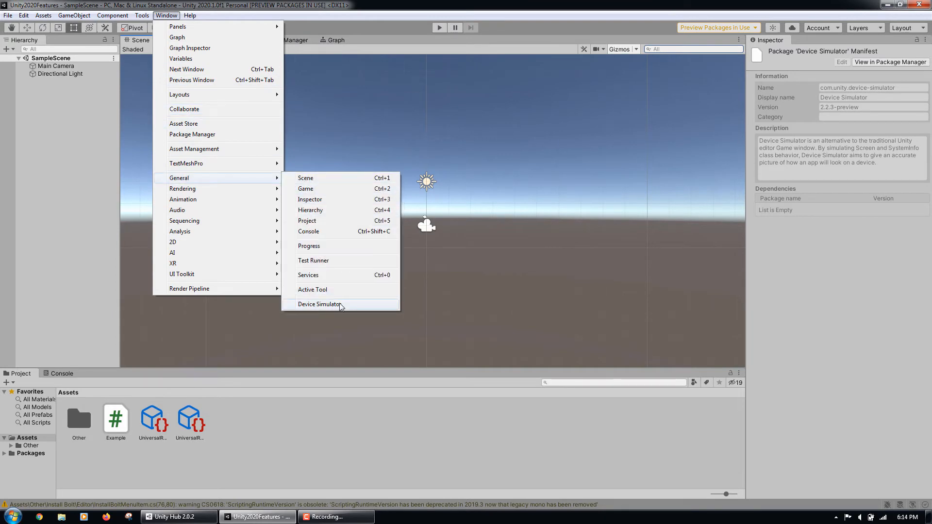
{"action": "left_click", "coordinate": [318, 305]}
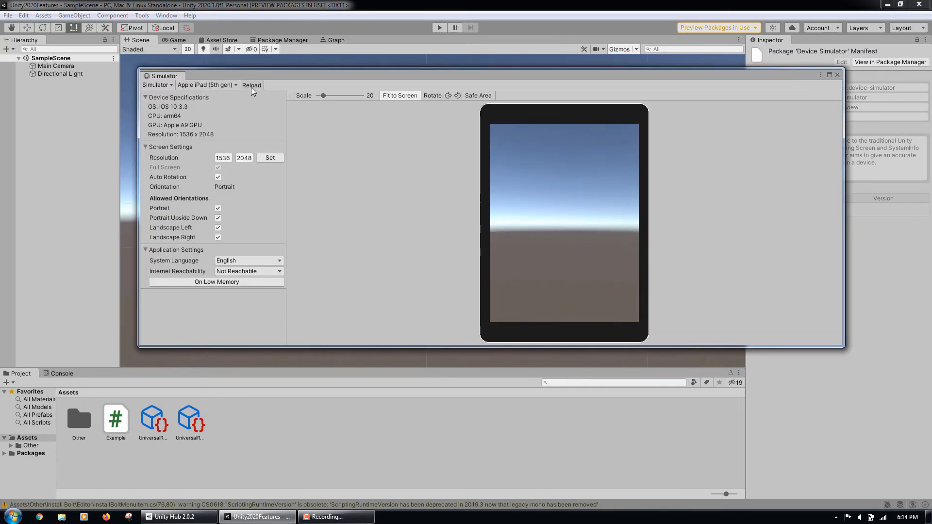
{"action": "left_click", "coordinate": [207, 84]}
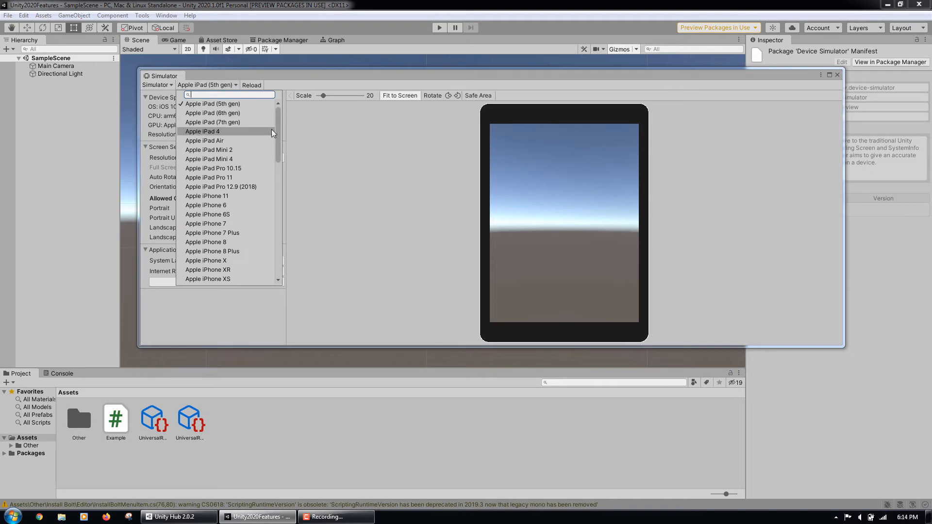
Close the device list with Apple iPad (5th gen) still selected and review its settings
{"action": "scroll", "scroll_direction": "down", "scroll_amount": 3}
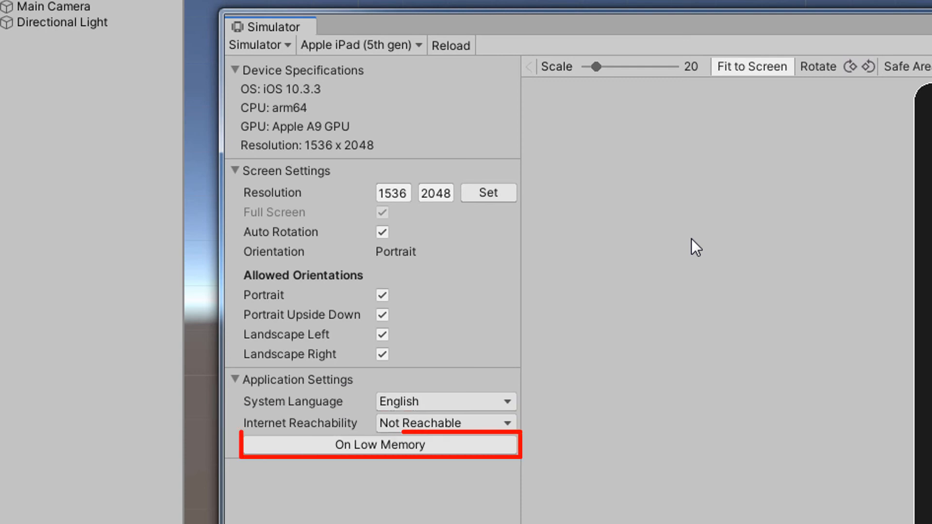
{"action": "left_click", "coordinate": [379, 444]}
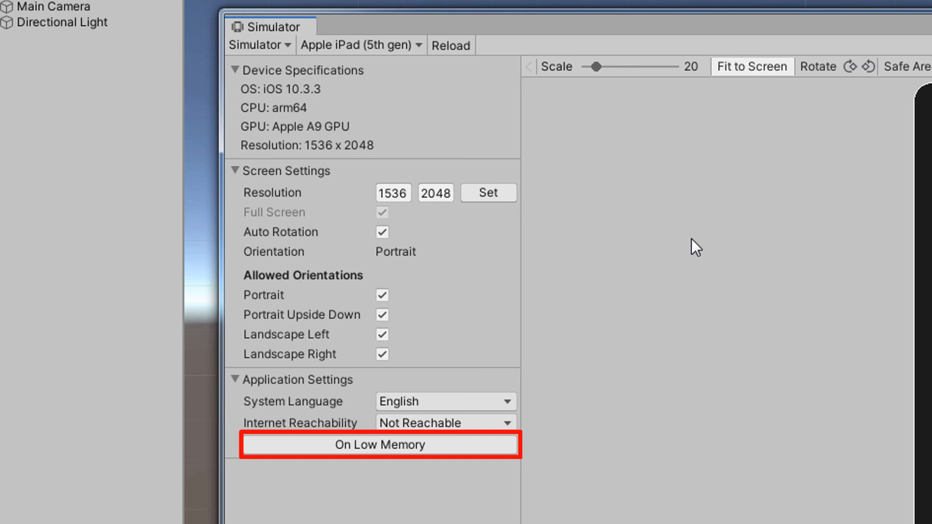